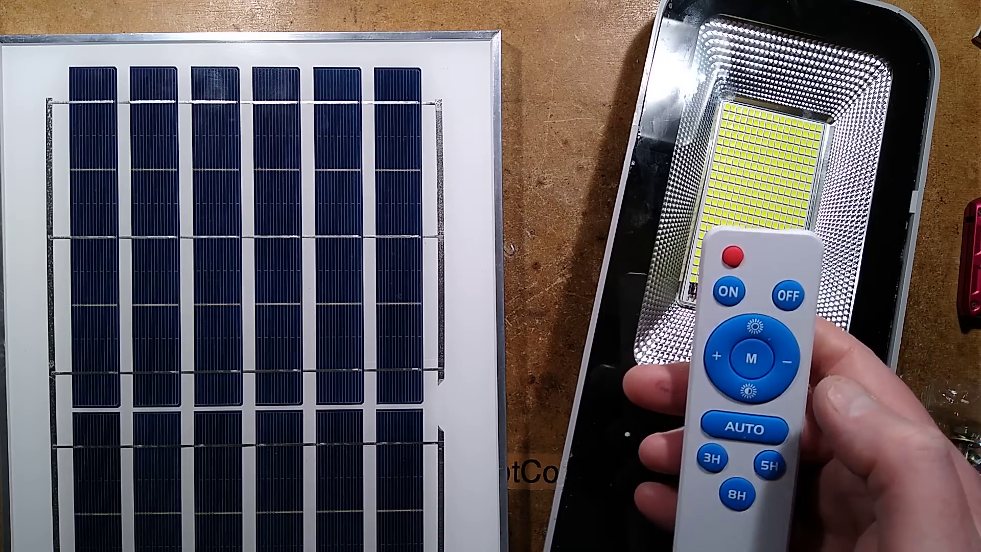
left_click(730, 293)
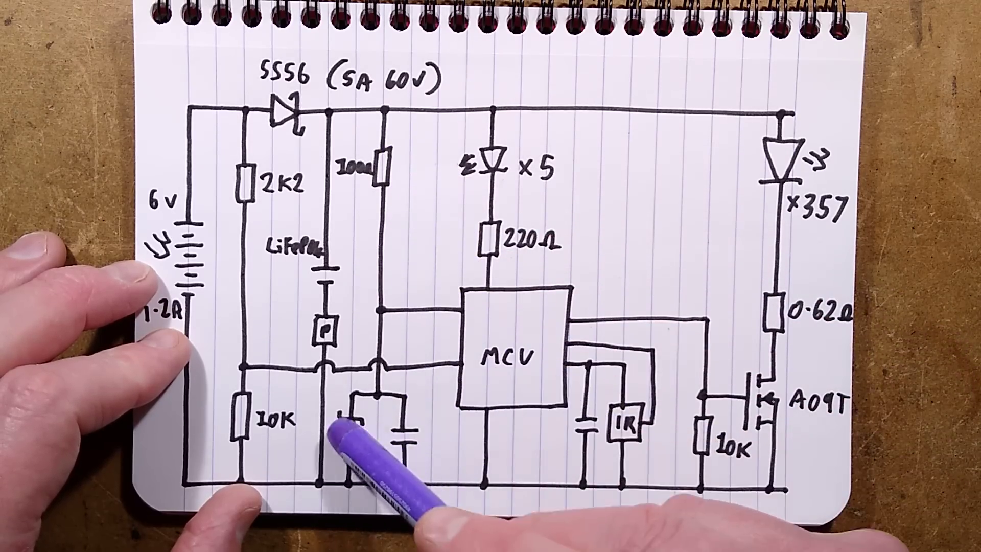
type("4.7v")
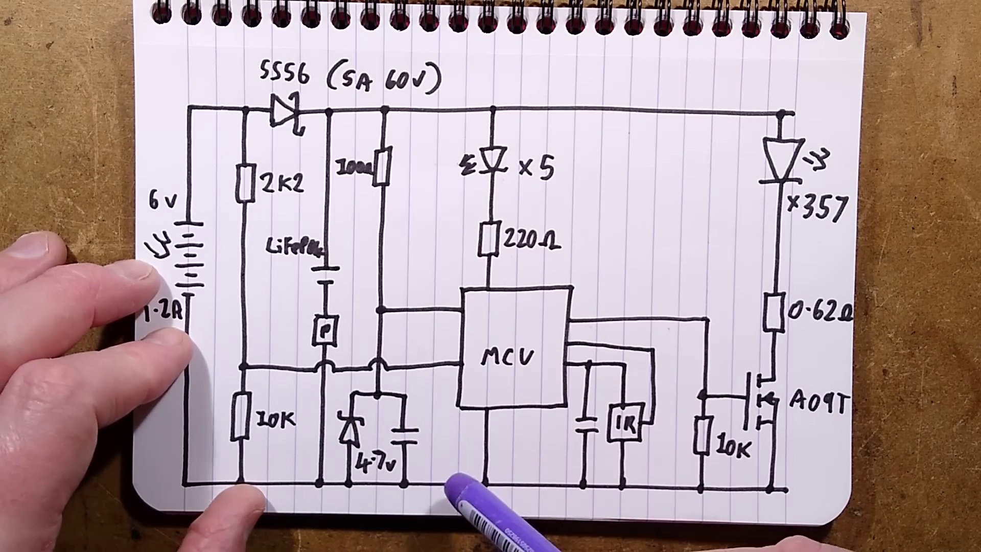